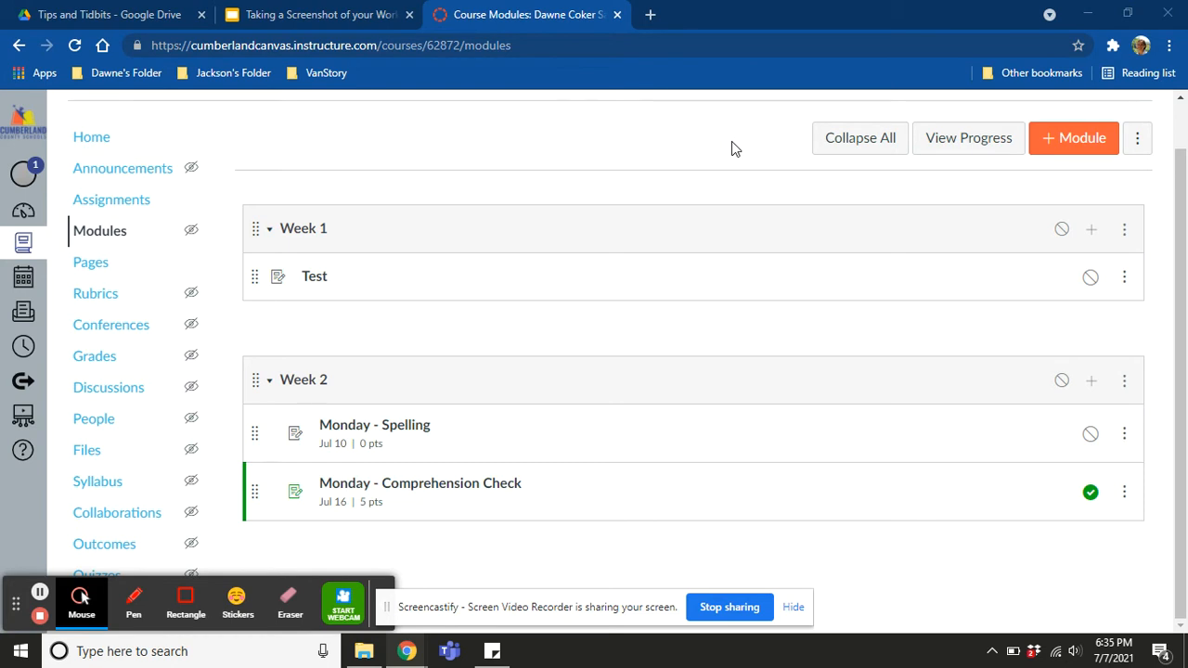
# Step: Preview the screenshot instructions slide deck, then start adding an item to Week 2
pyautogui.click(320, 14)
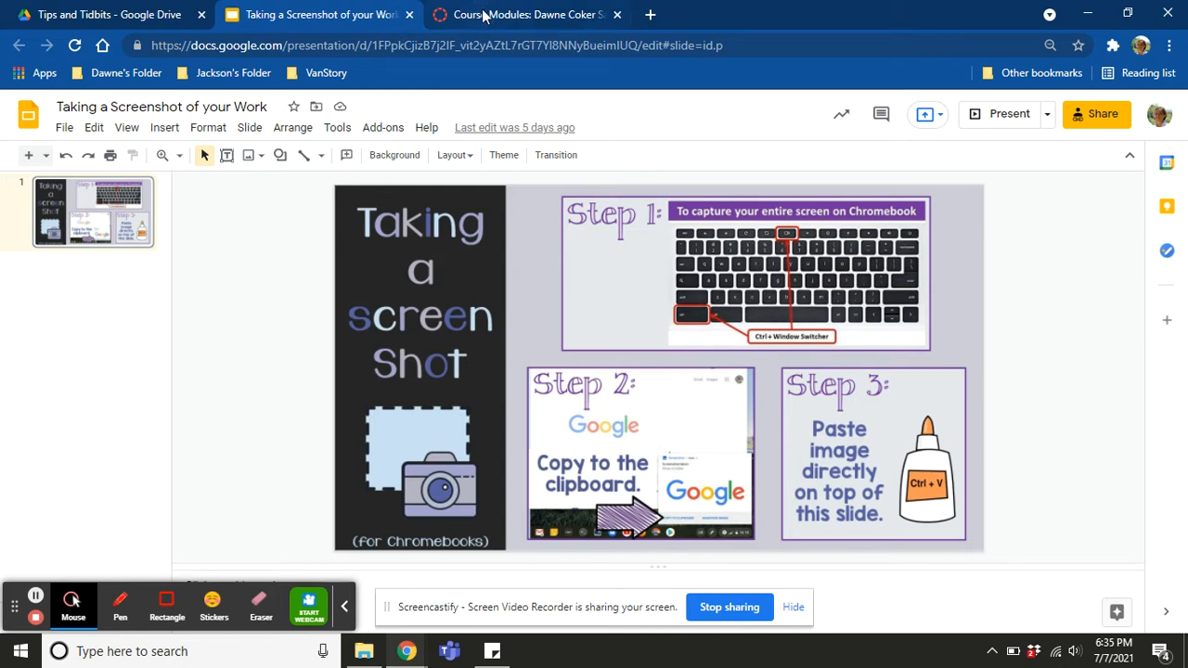
pyautogui.click(527, 15)
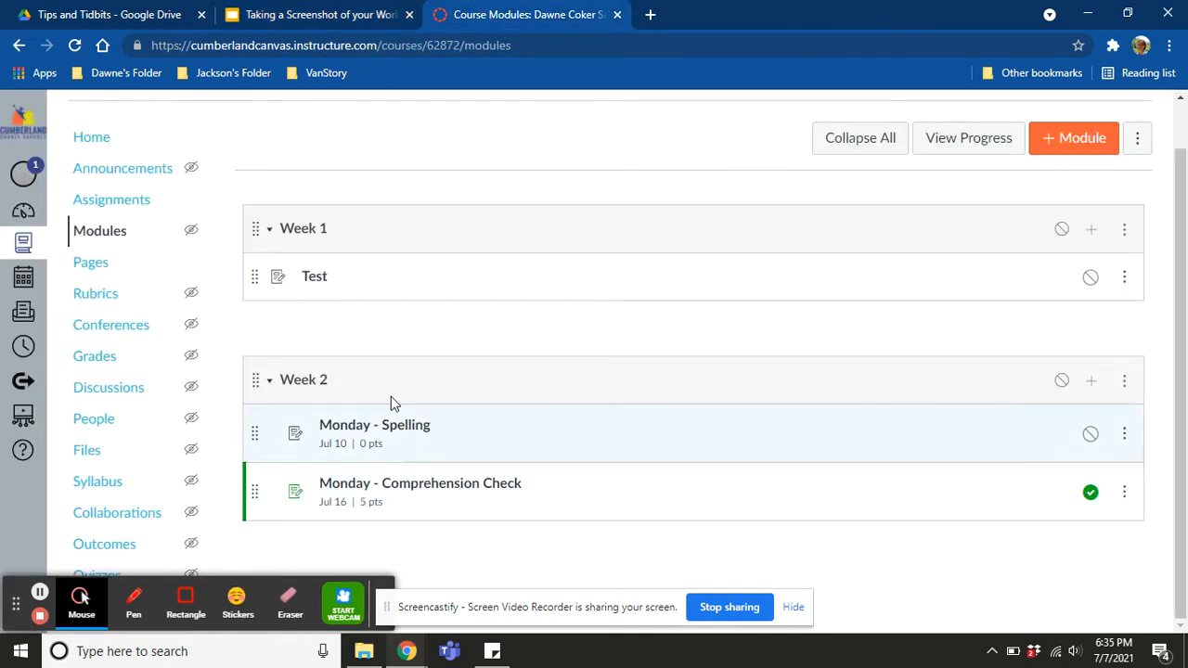
pyautogui.moveTo(1065, 171)
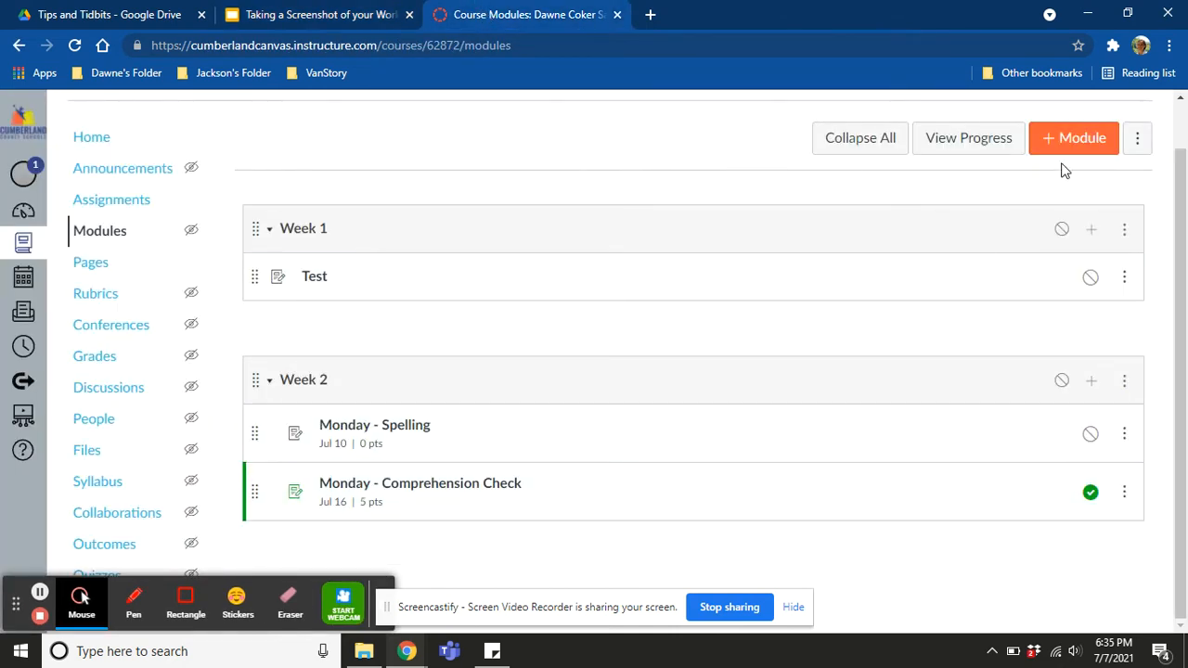
pyautogui.click(1090, 380)
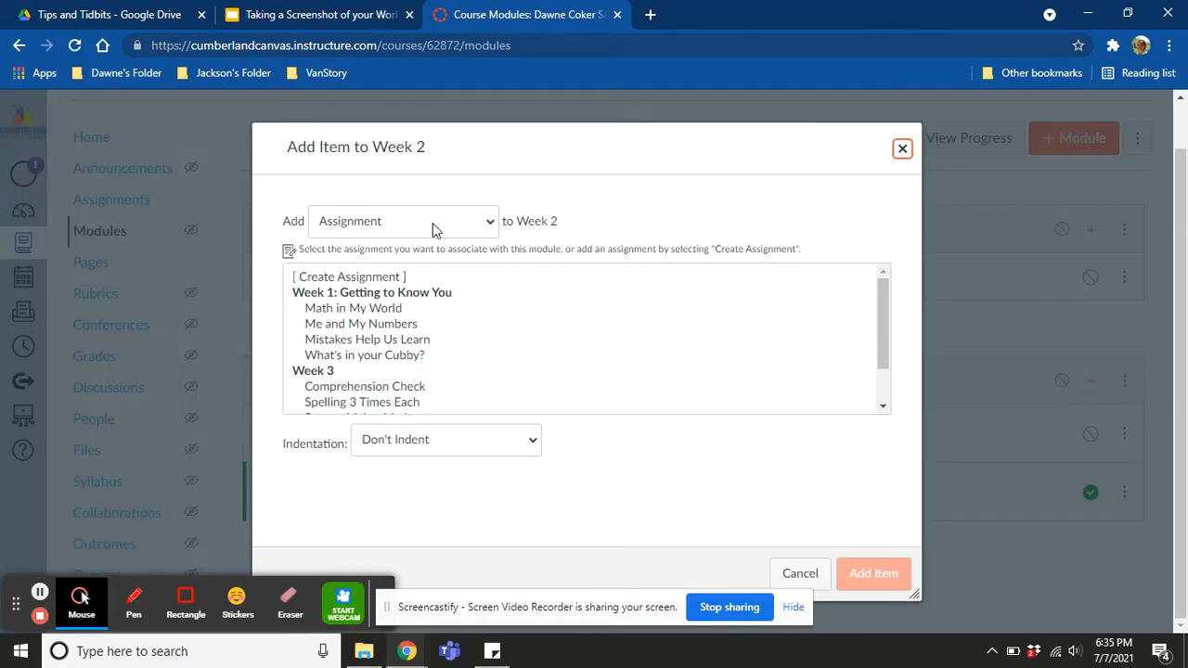
# Step: Create a new assignment named 'Monday's SuccessMaker' in the Week 2 module
pyautogui.click(348, 276)
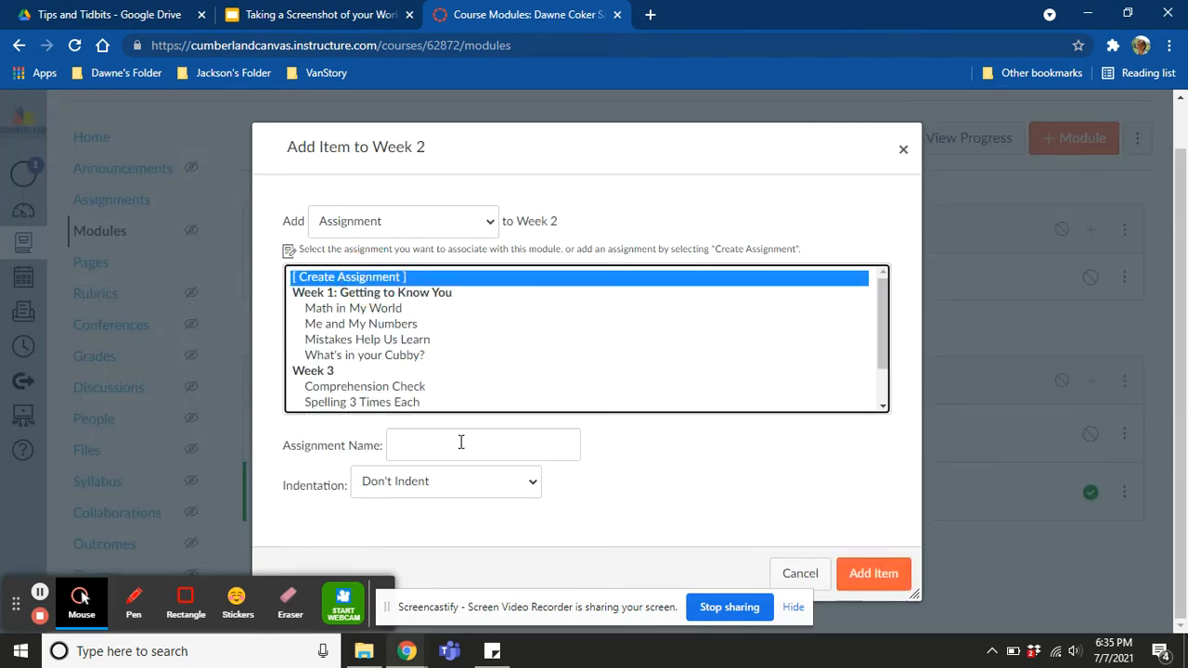
pyautogui.write('Su')
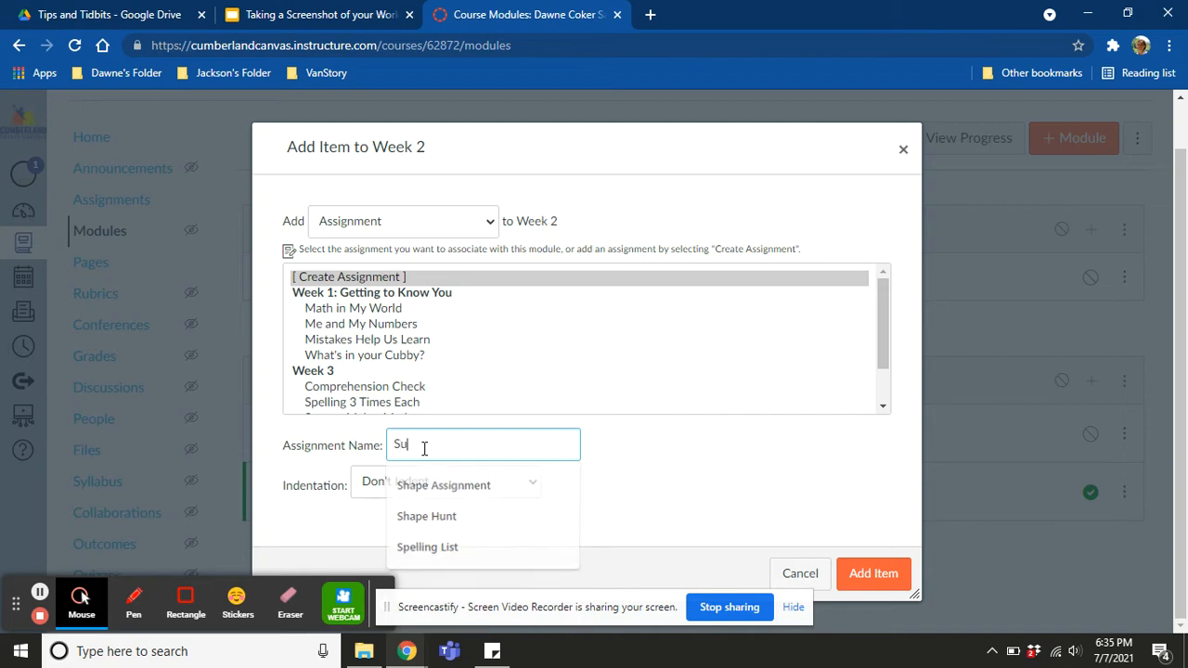
pyautogui.write("Monday's")
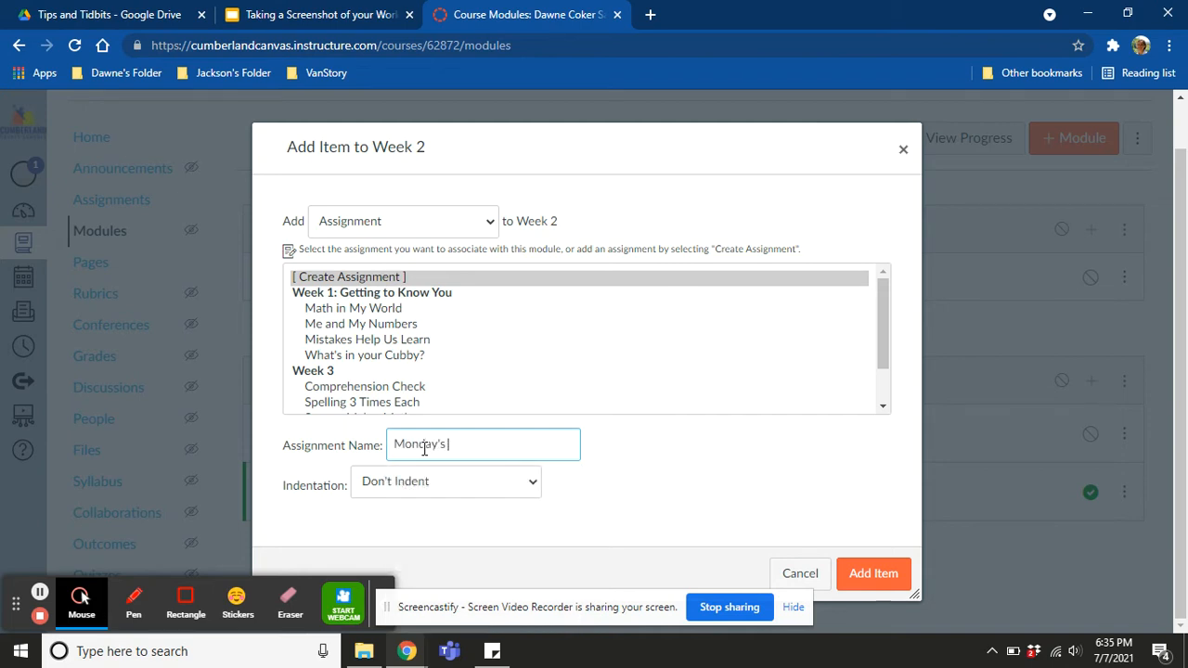
pyautogui.write('SuccessMaker')
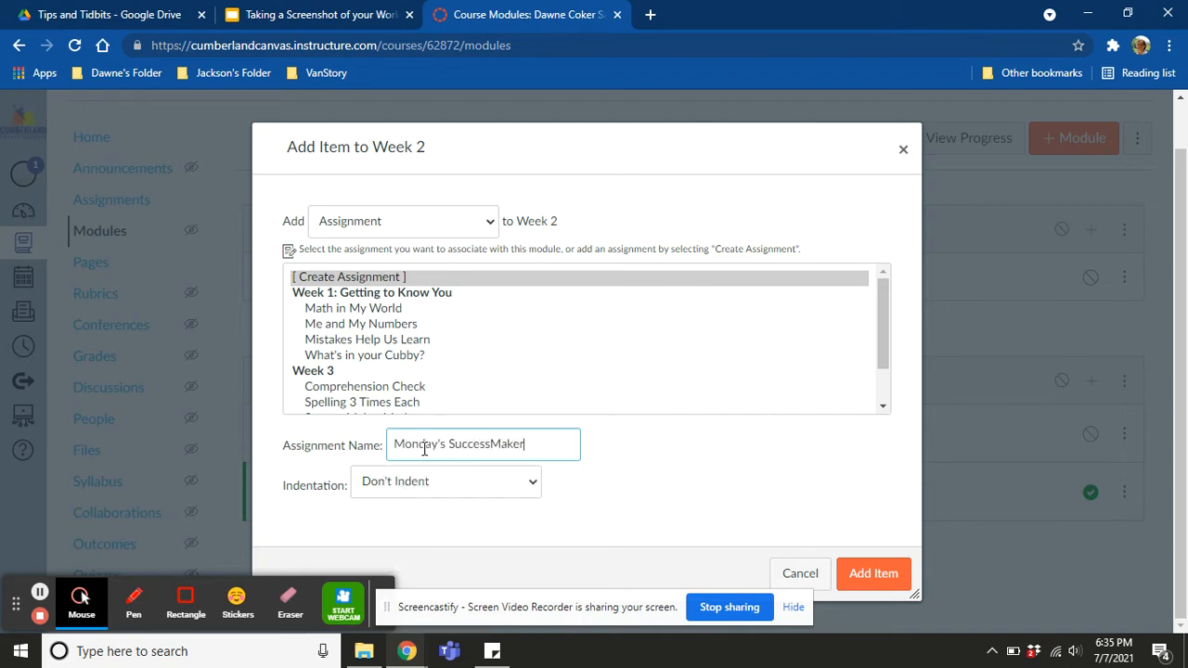
pyautogui.click(445, 481)
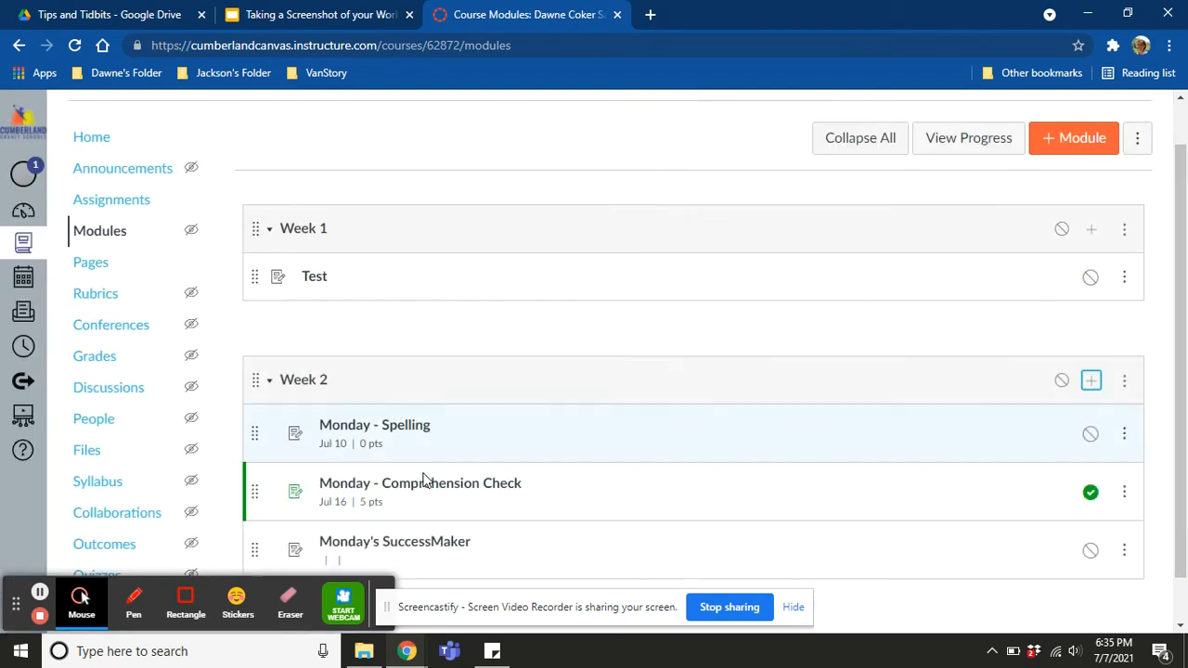
# Step: Open the Monday's SuccessMaker assignment in edit mode
pyautogui.scroll(-3)
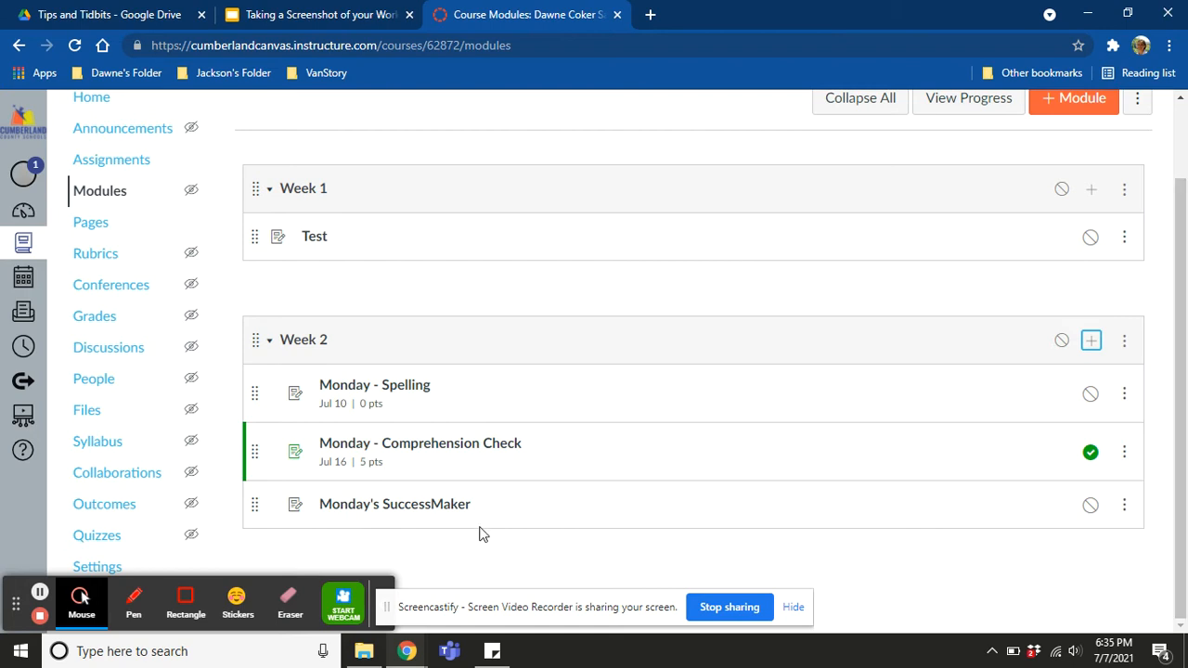
pyautogui.click(395, 504)
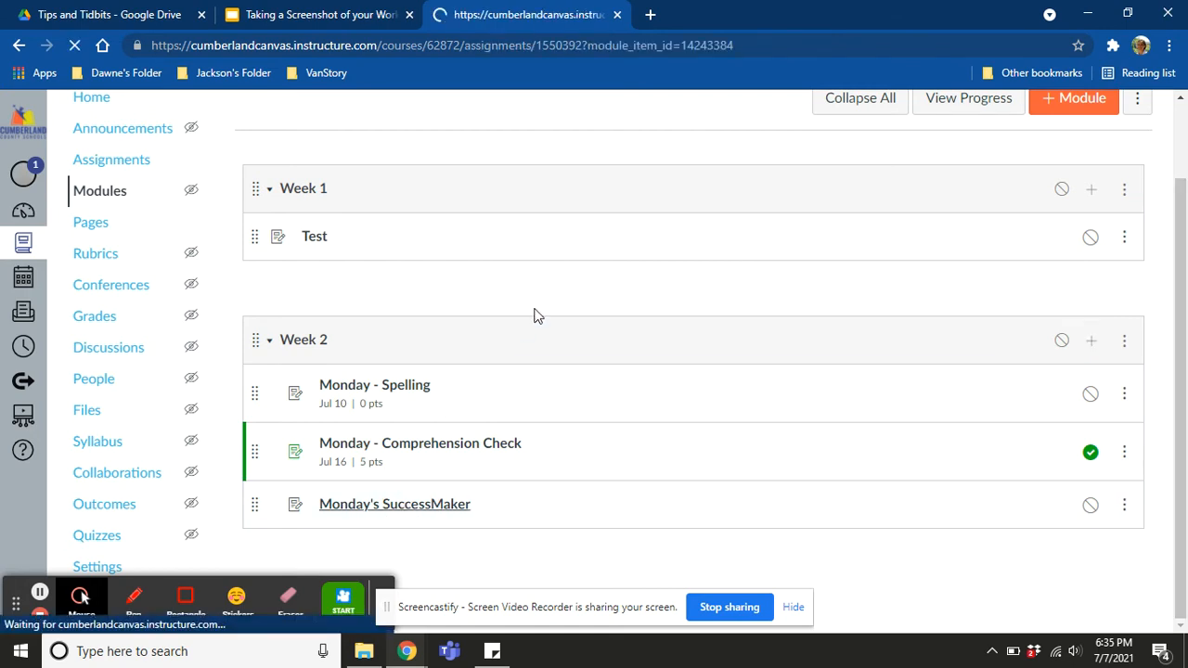
pyautogui.click(394, 503)
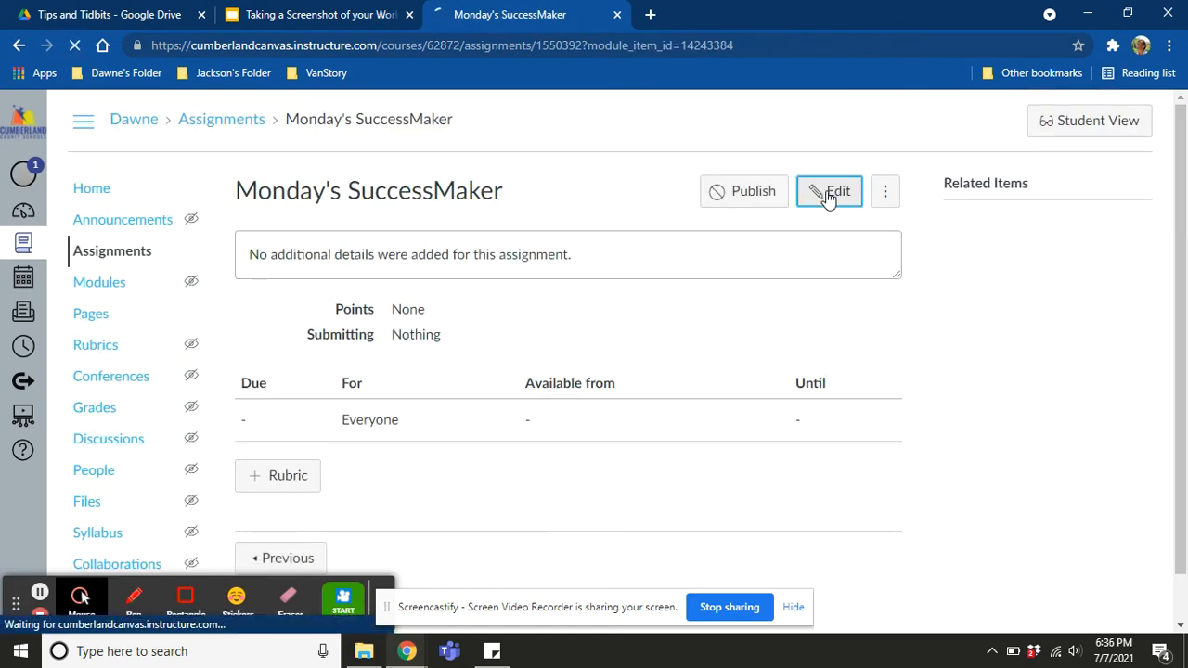
pyautogui.click(828, 191)
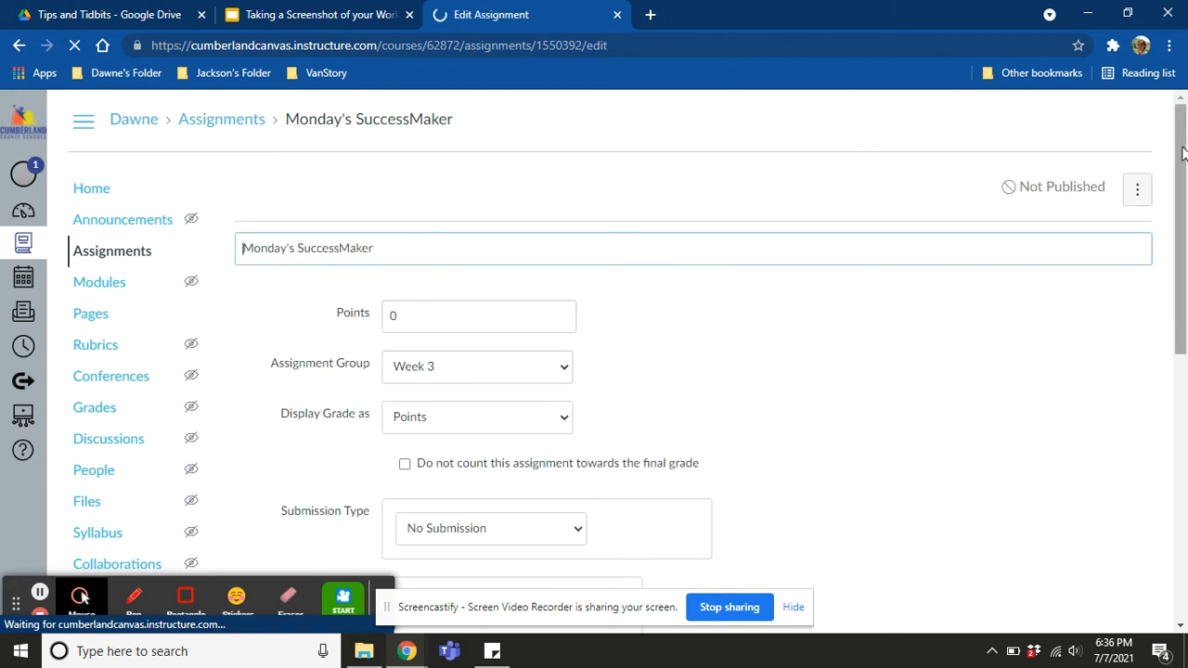
pyautogui.scroll(-3)
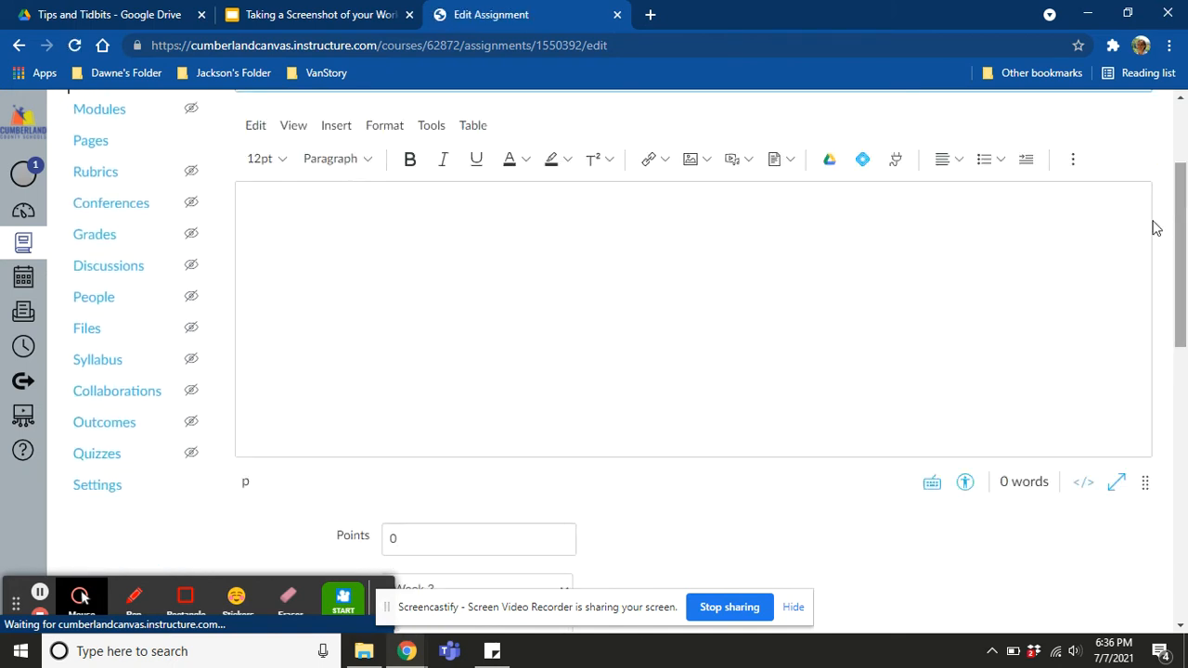
# Step: Enter the description 'Complete one session of SuccessMaker and submit a screenshot showing completion.'
pyautogui.write('Complet')
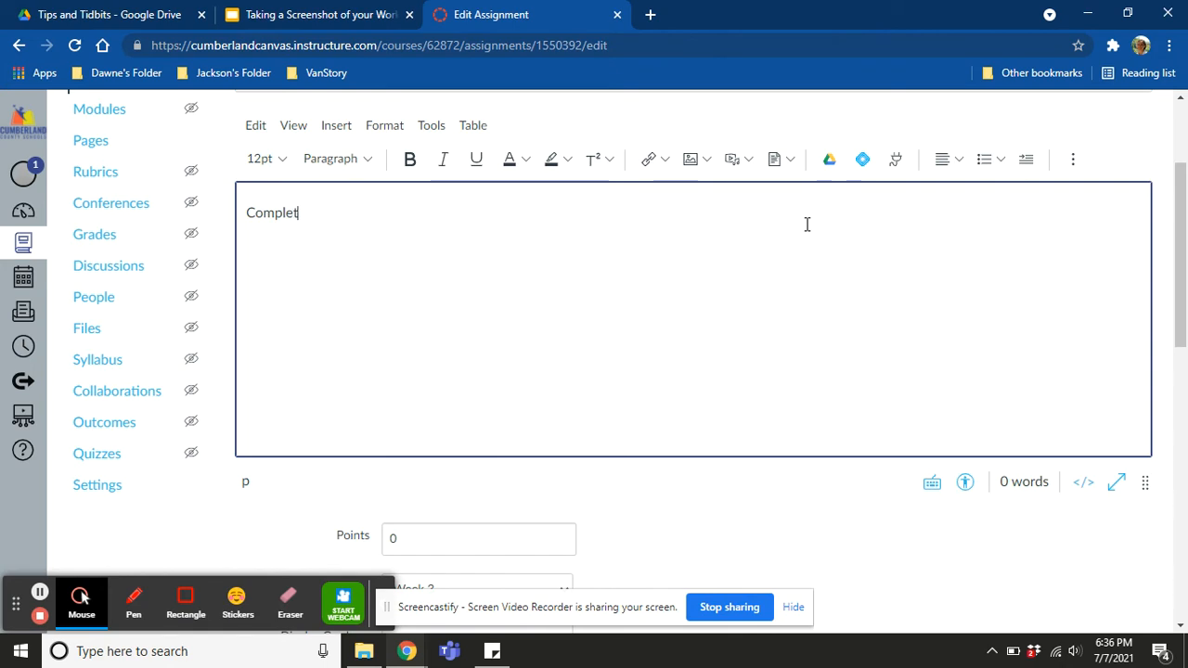
pyautogui.write('e one session of')
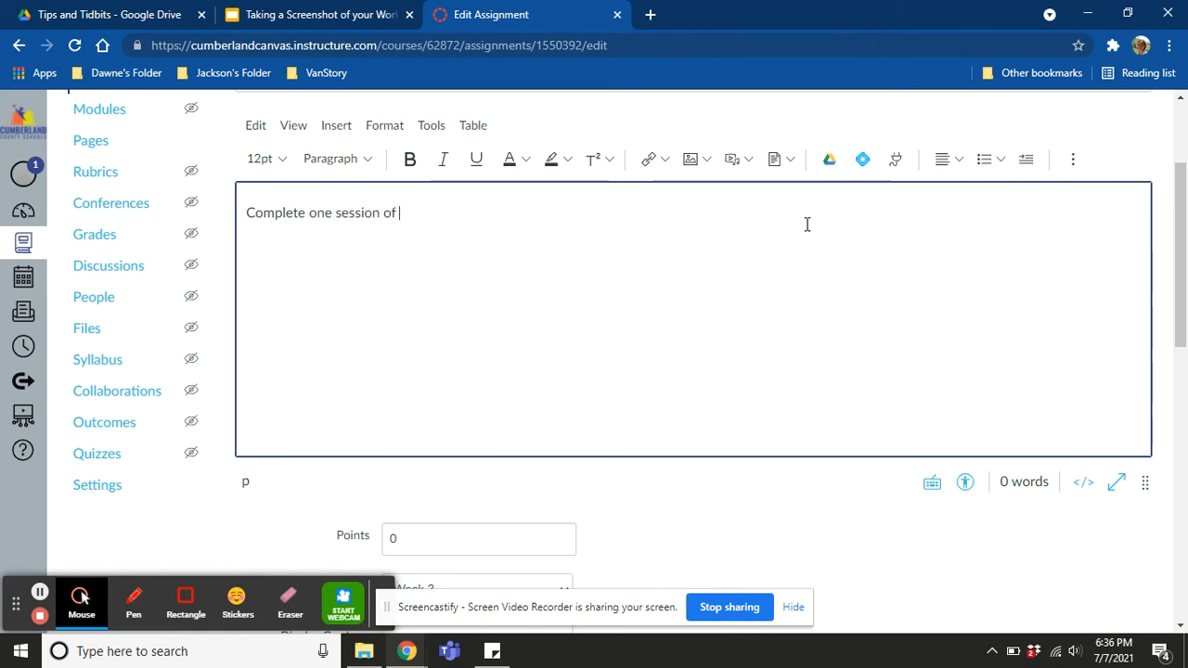
pyautogui.write('SuccessMaker and')
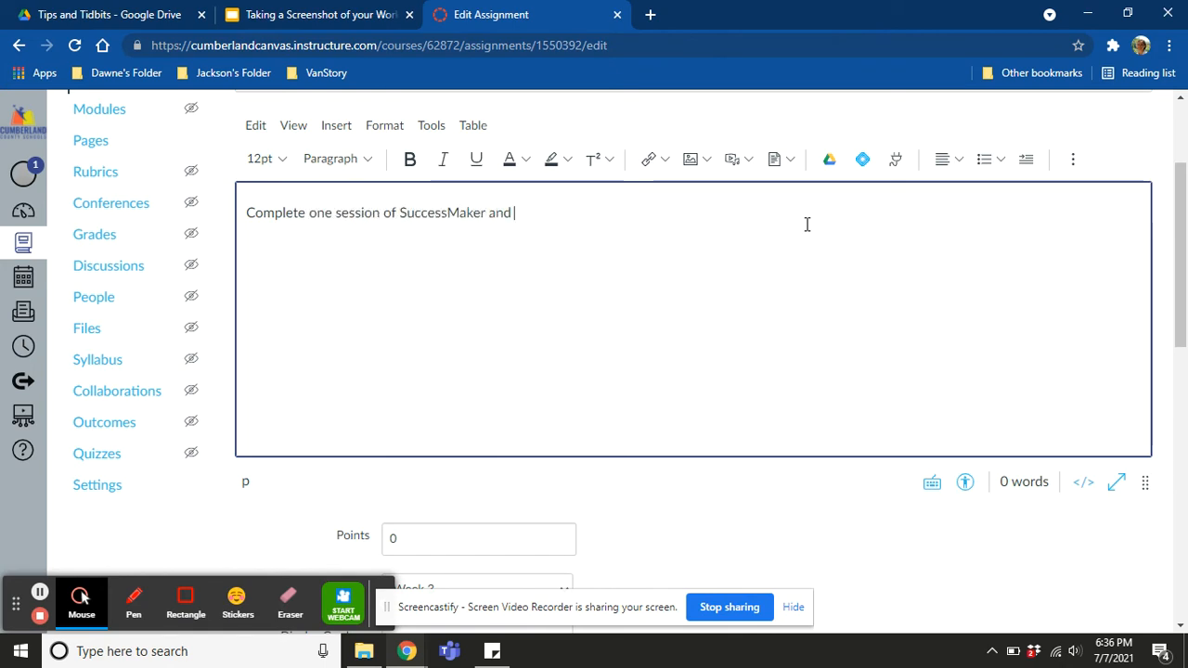
pyautogui.write('submit')
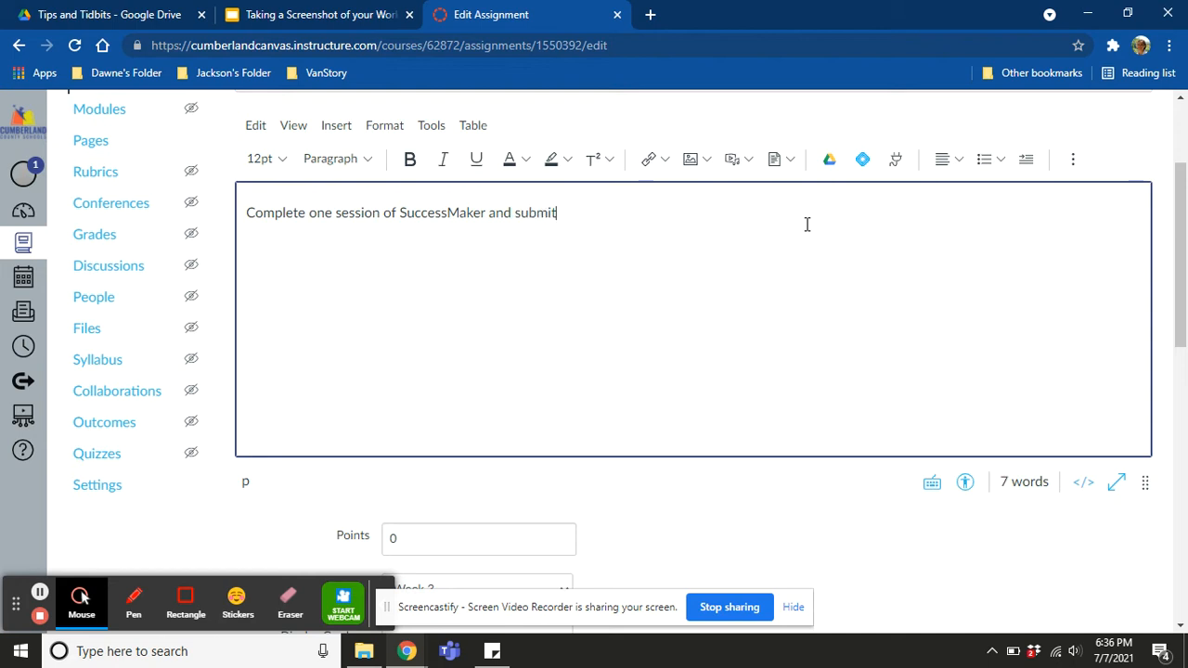
pyautogui.write('a screenshot')
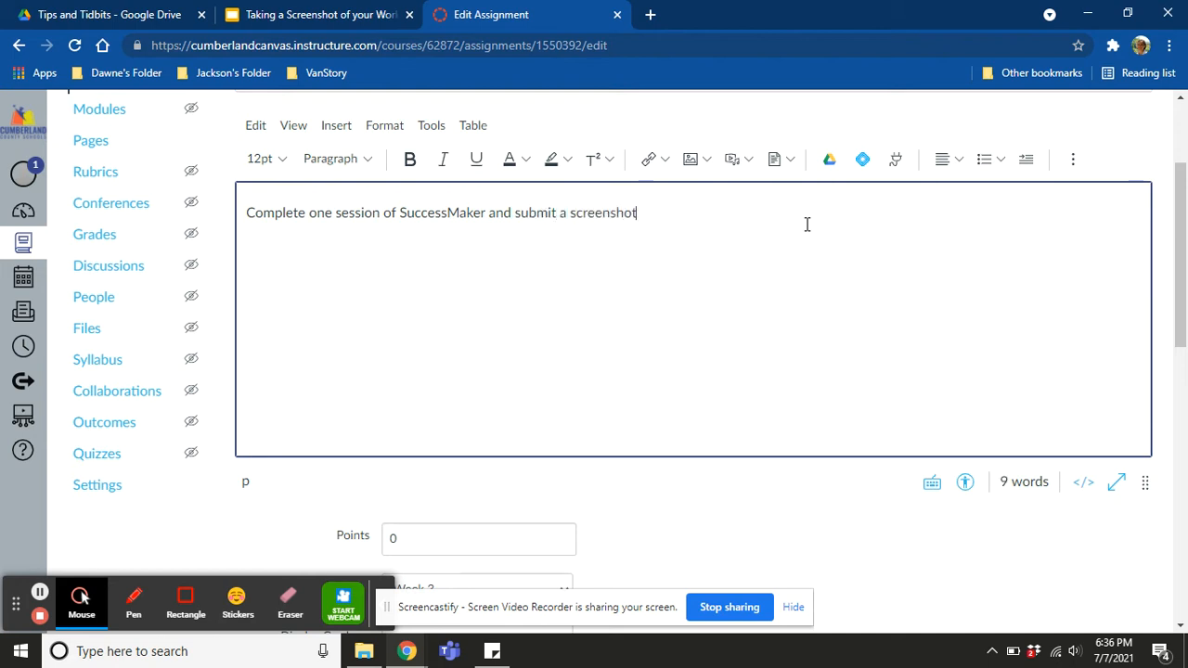
pyautogui.write('showing comp')
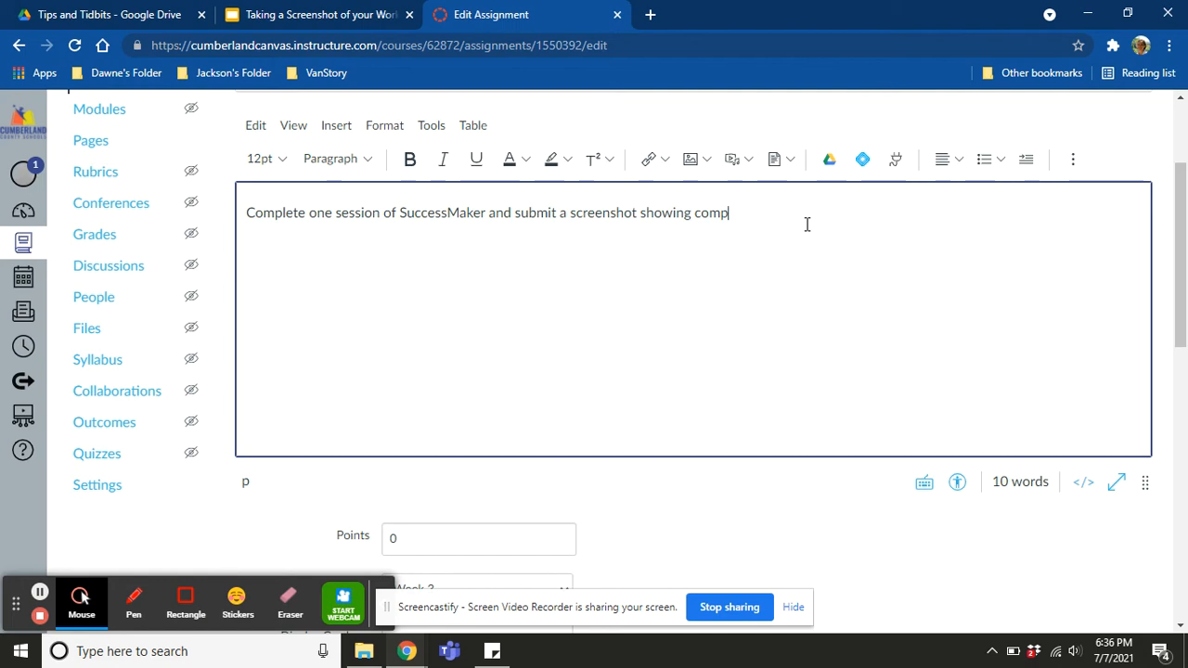
pyautogui.write('letion.')
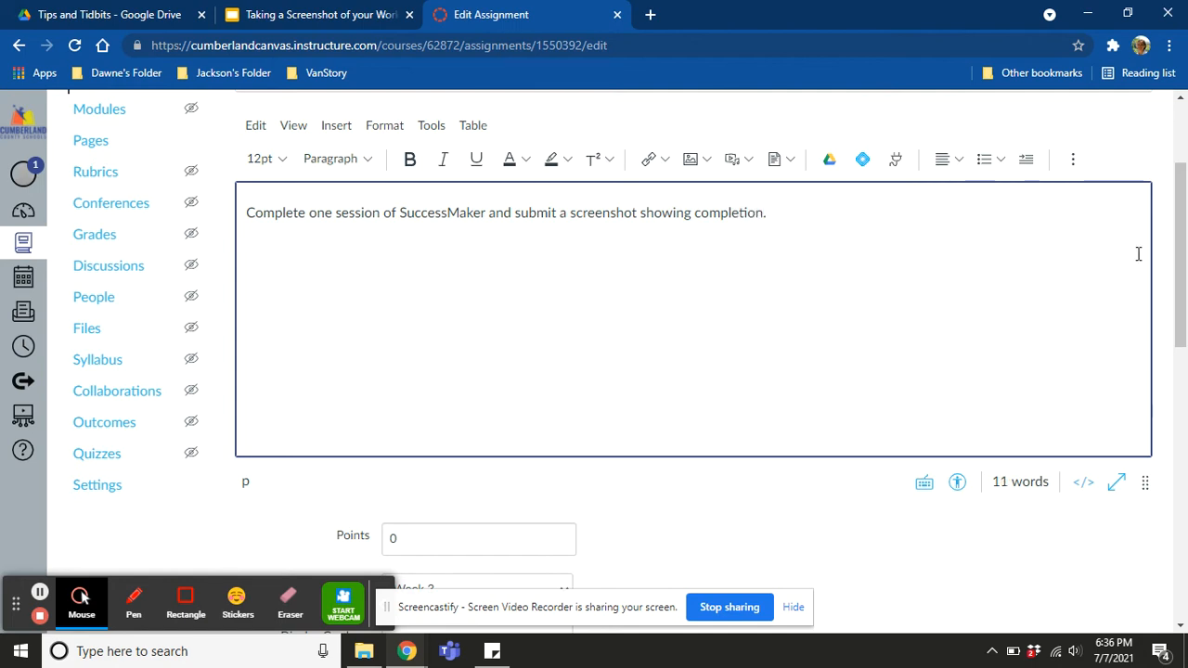
pyautogui.scroll(-3)
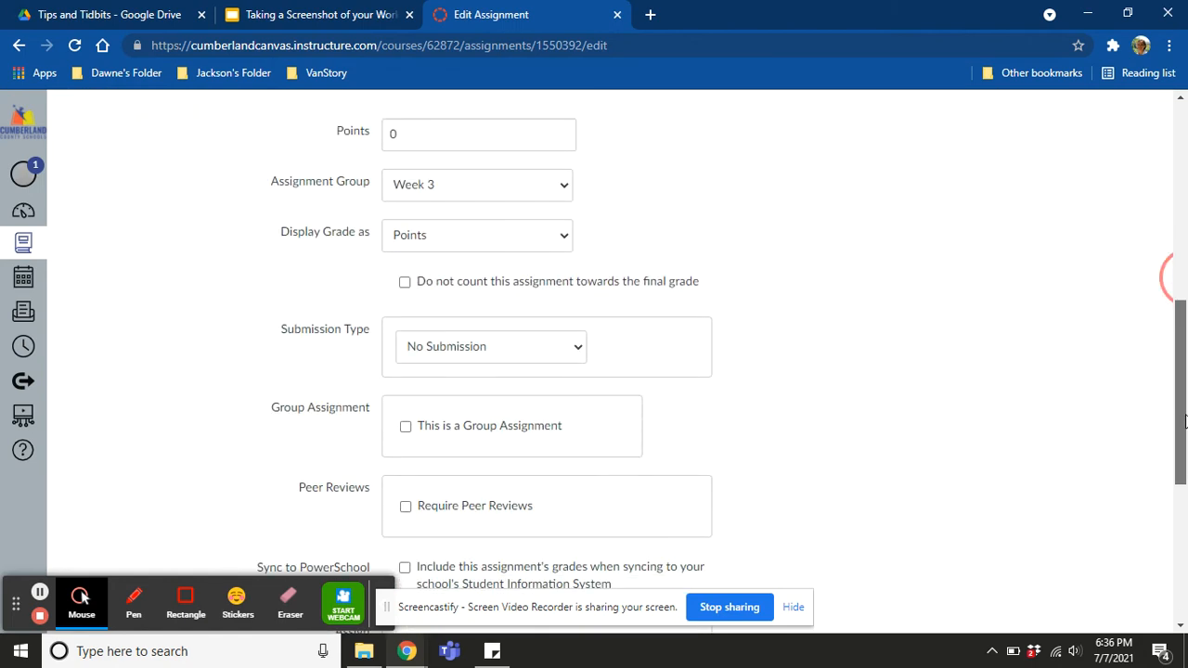
# Step: Set submission to the Google Drive Cloud Assignment tool with 'Taking a Screenshot of your Work'
pyautogui.click(490, 347)
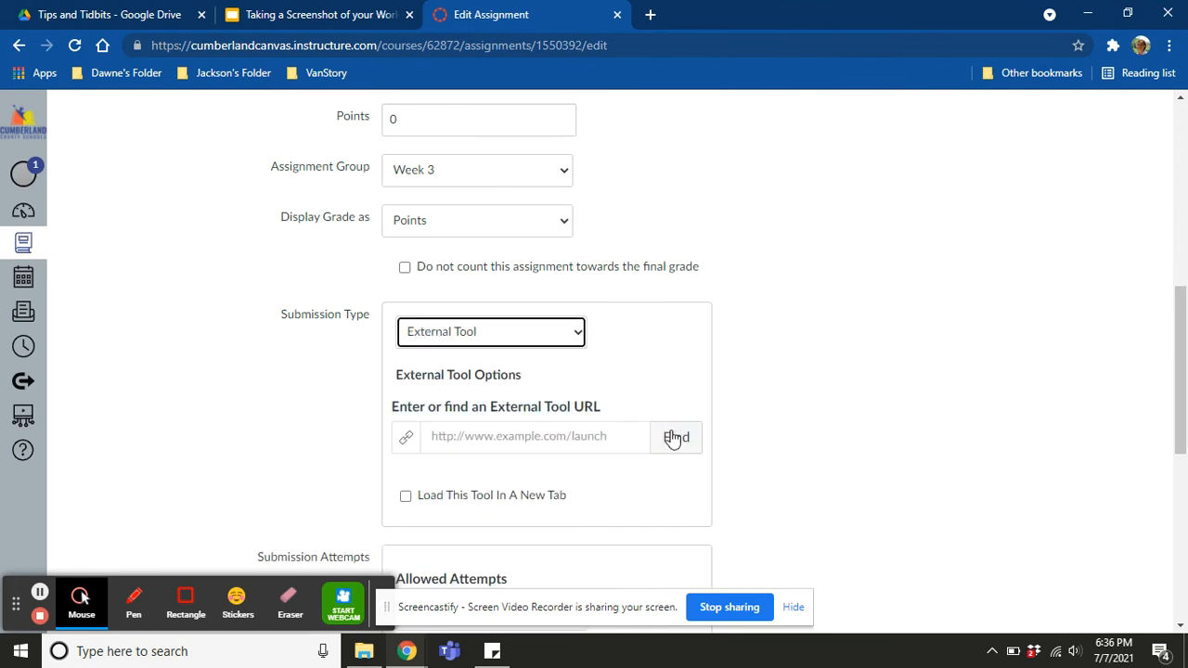
pyautogui.click(676, 437)
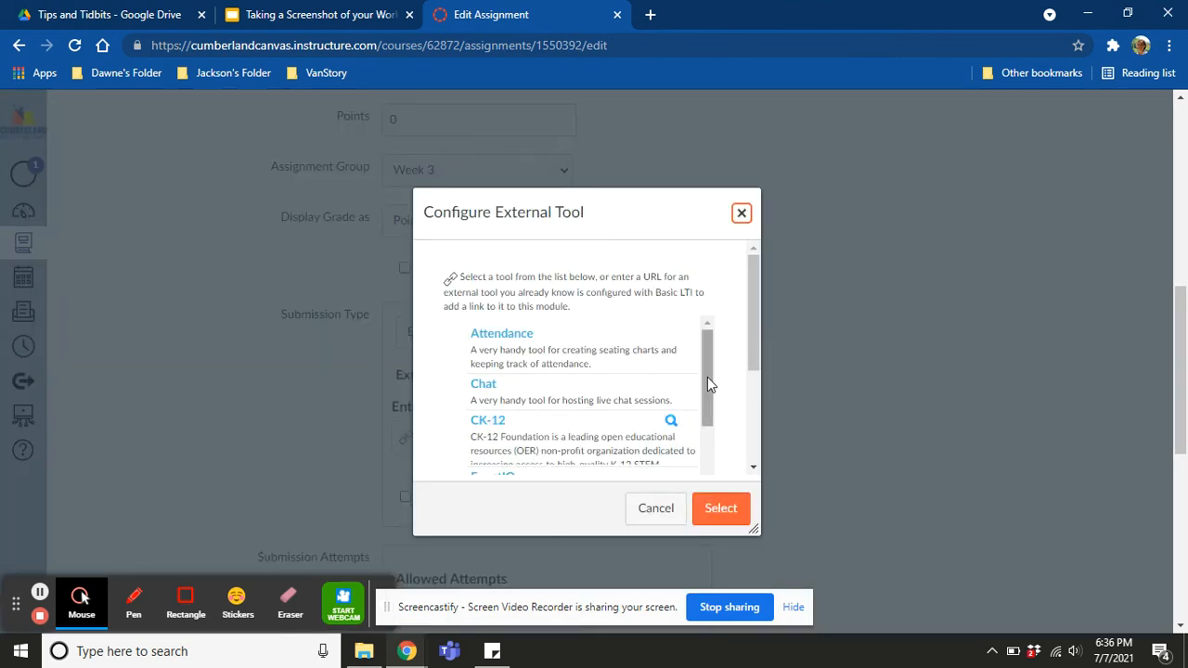
pyautogui.scroll(-3)
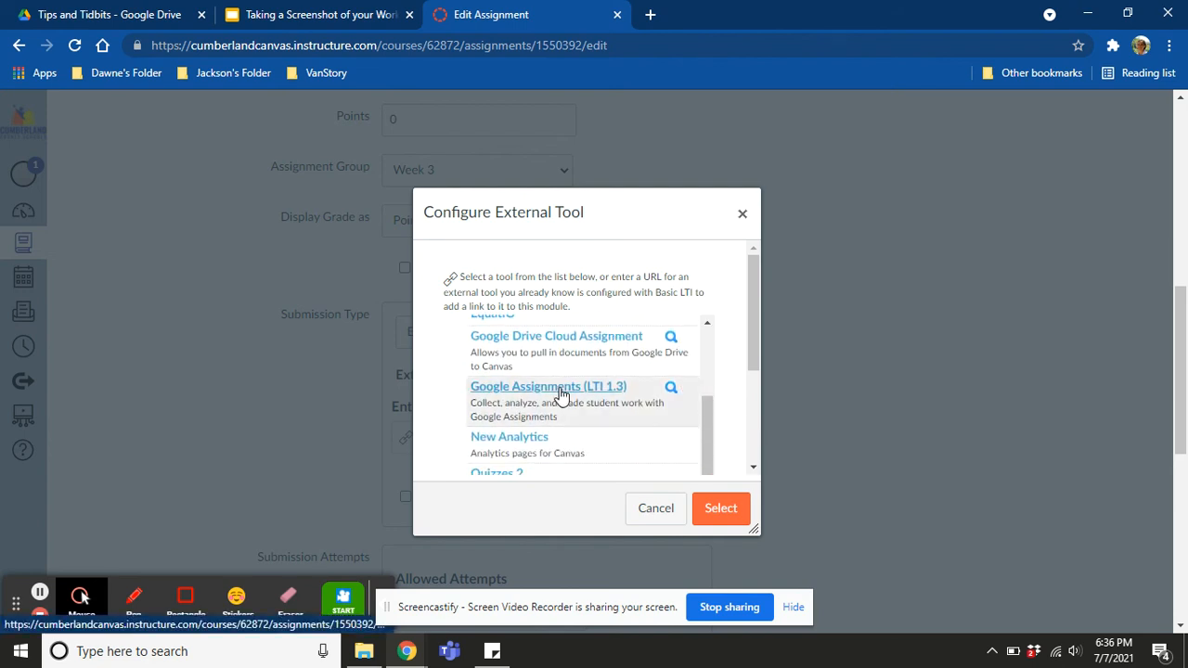
pyautogui.moveTo(552, 347)
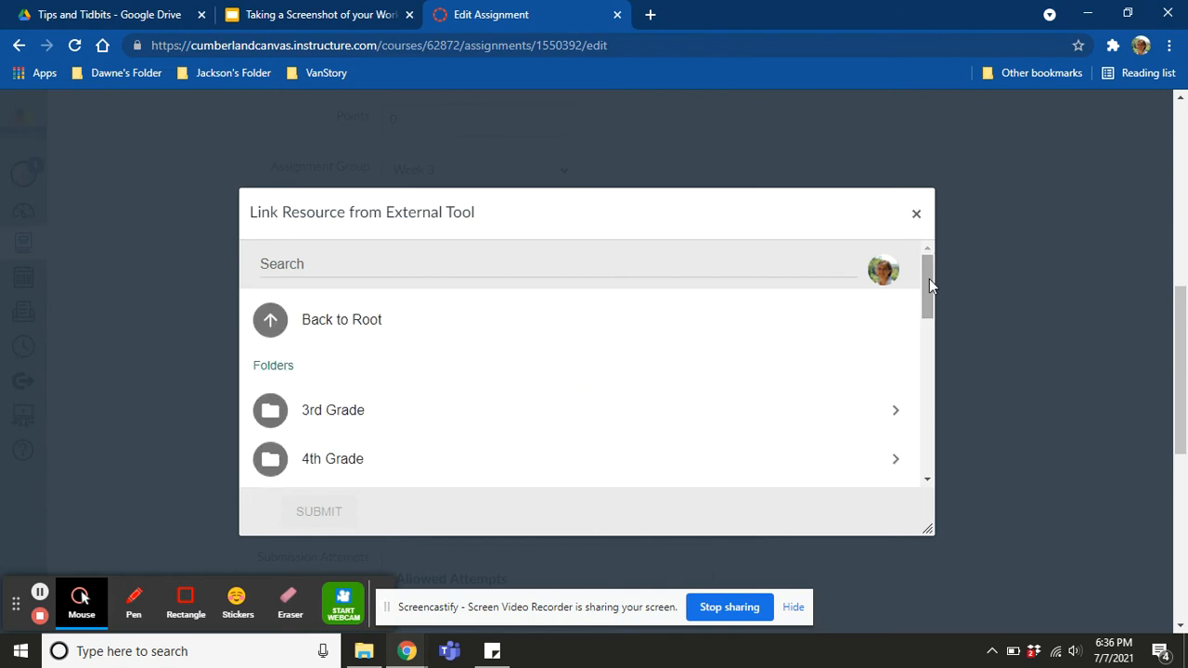
pyautogui.scroll(-3)
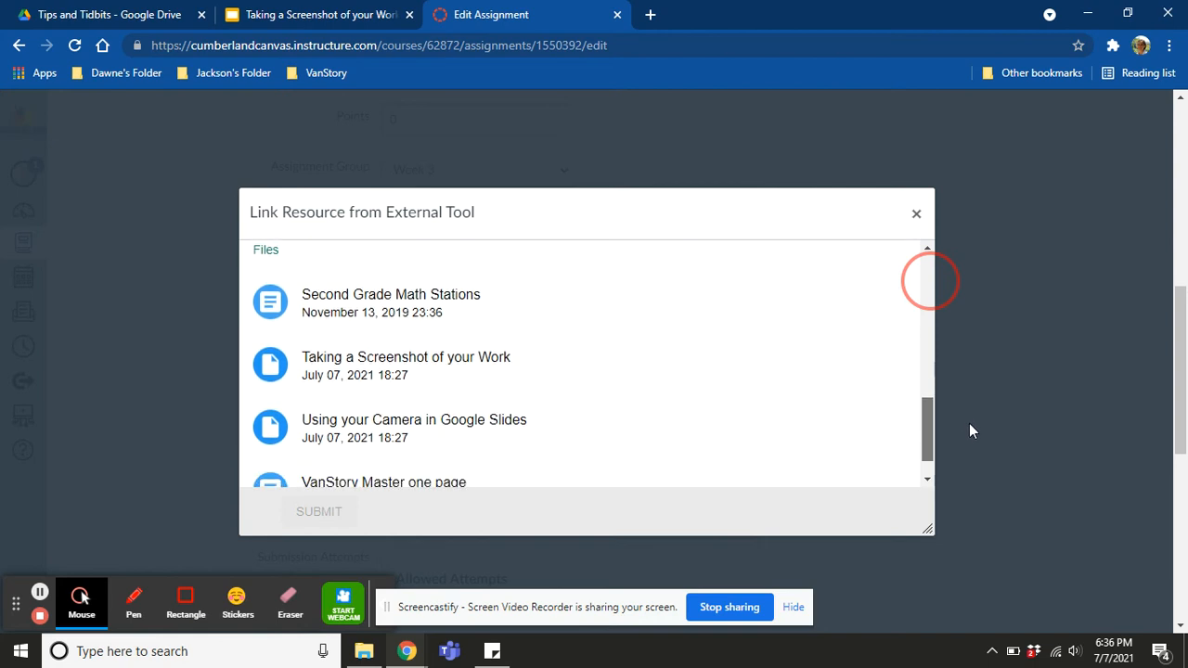
pyautogui.click(406, 323)
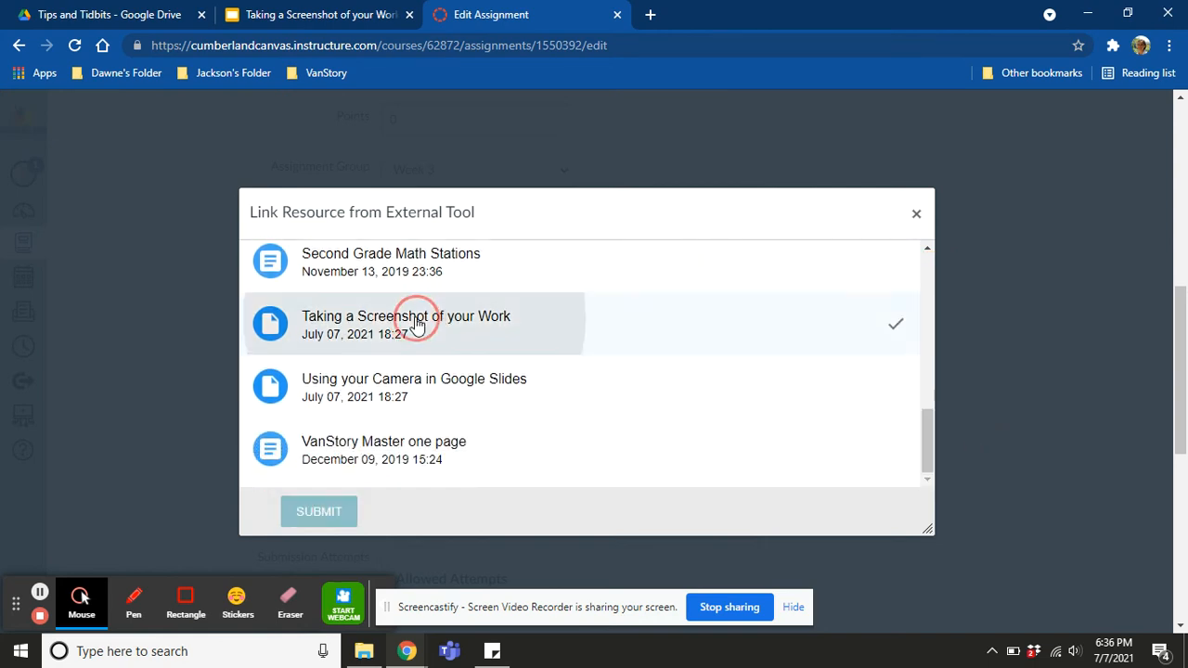
pyautogui.click(319, 511)
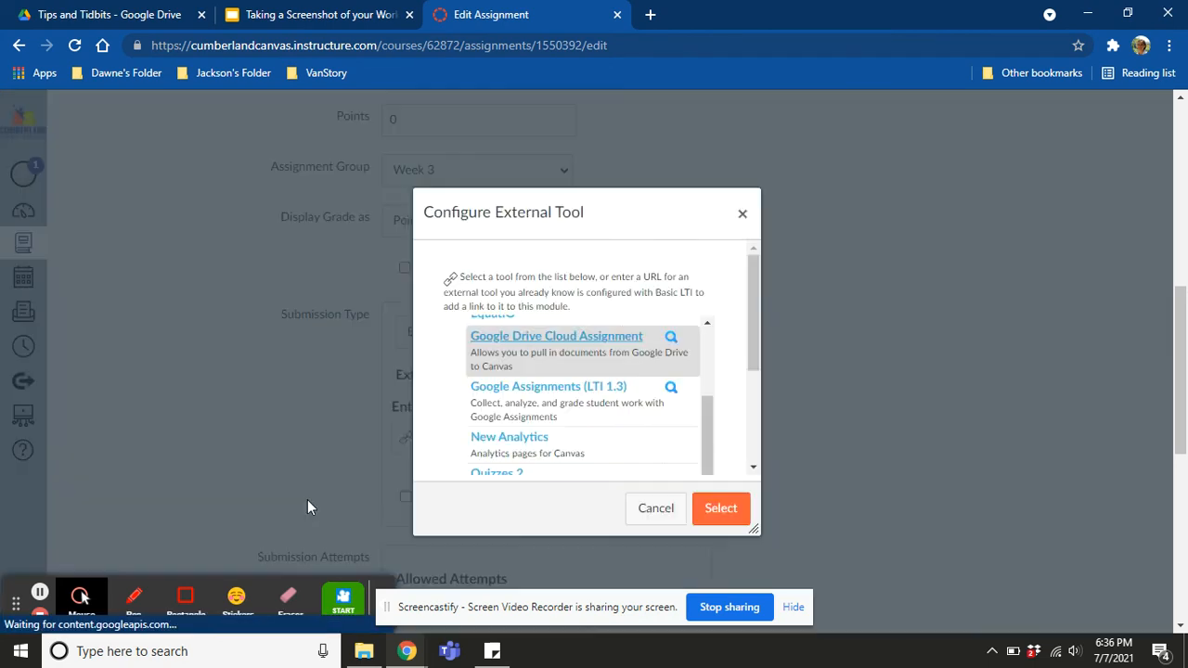
pyautogui.click(721, 507)
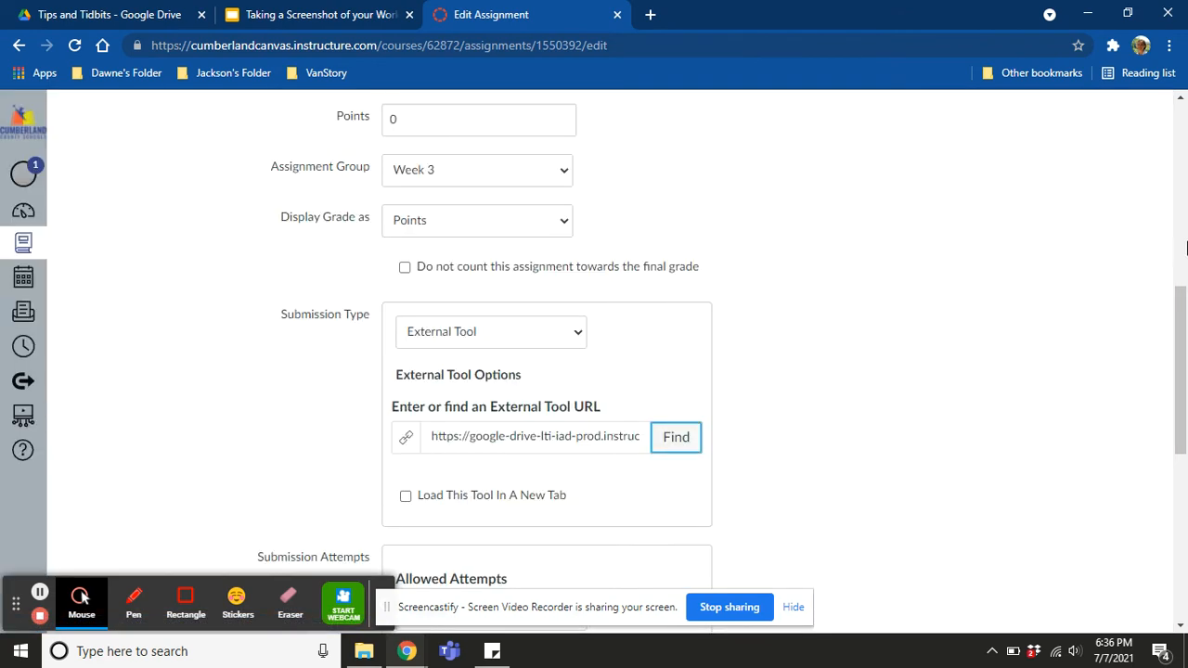
pyautogui.scroll(-3)
pyautogui.write('Jul 10 11:59pm')
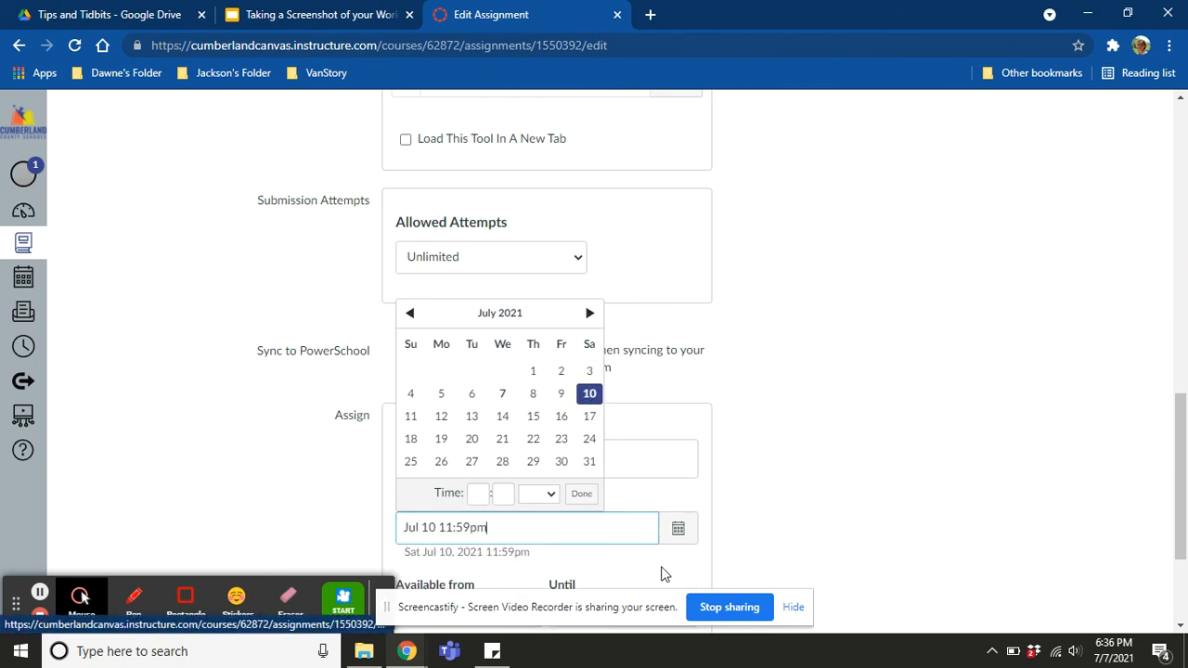
# Step: Keep the Jul 10, 11:59pm due date and Save & Publish the assignment
pyautogui.click(581, 493)
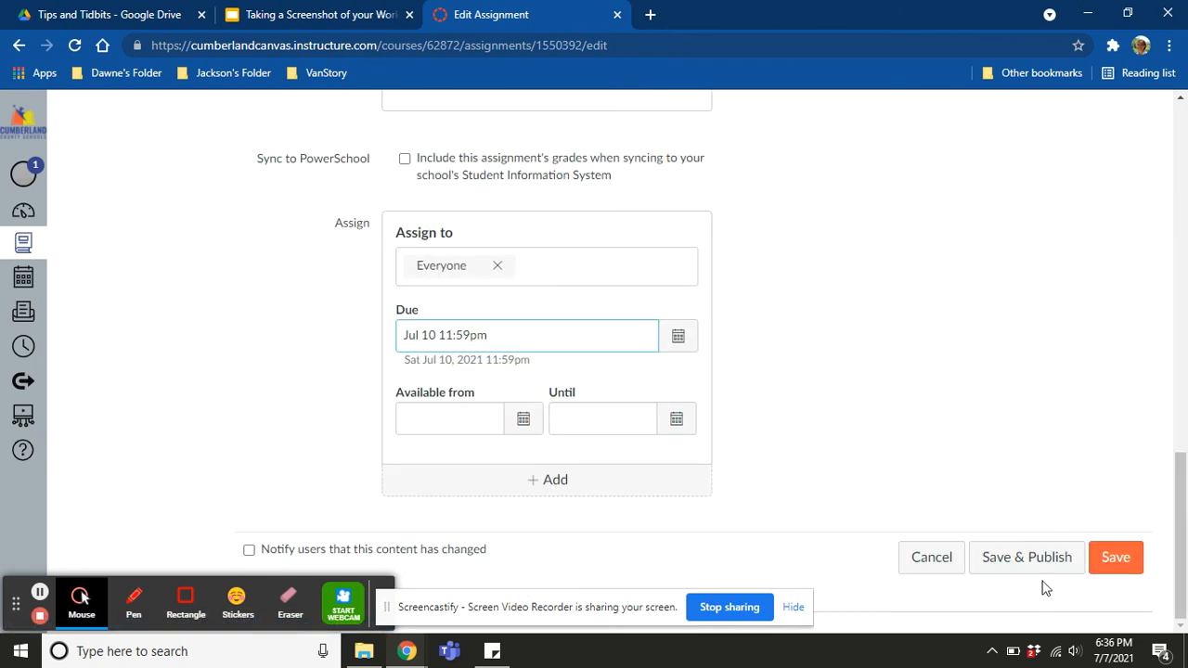
pyautogui.click(1115, 556)
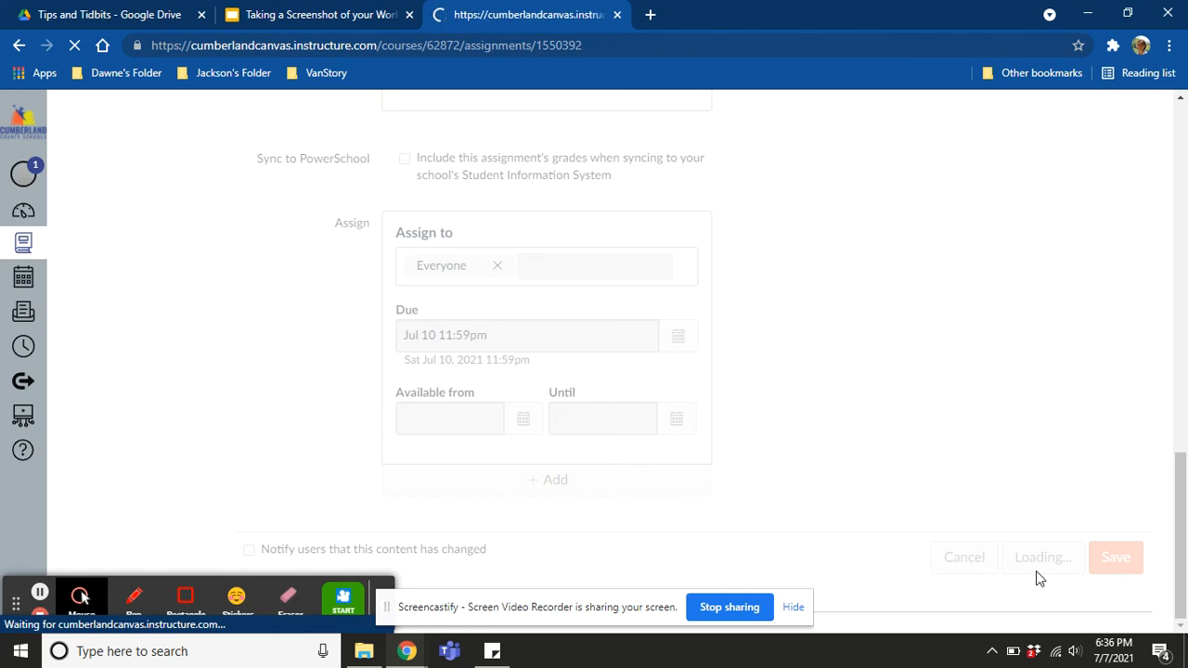
pyautogui.click(1115, 557)
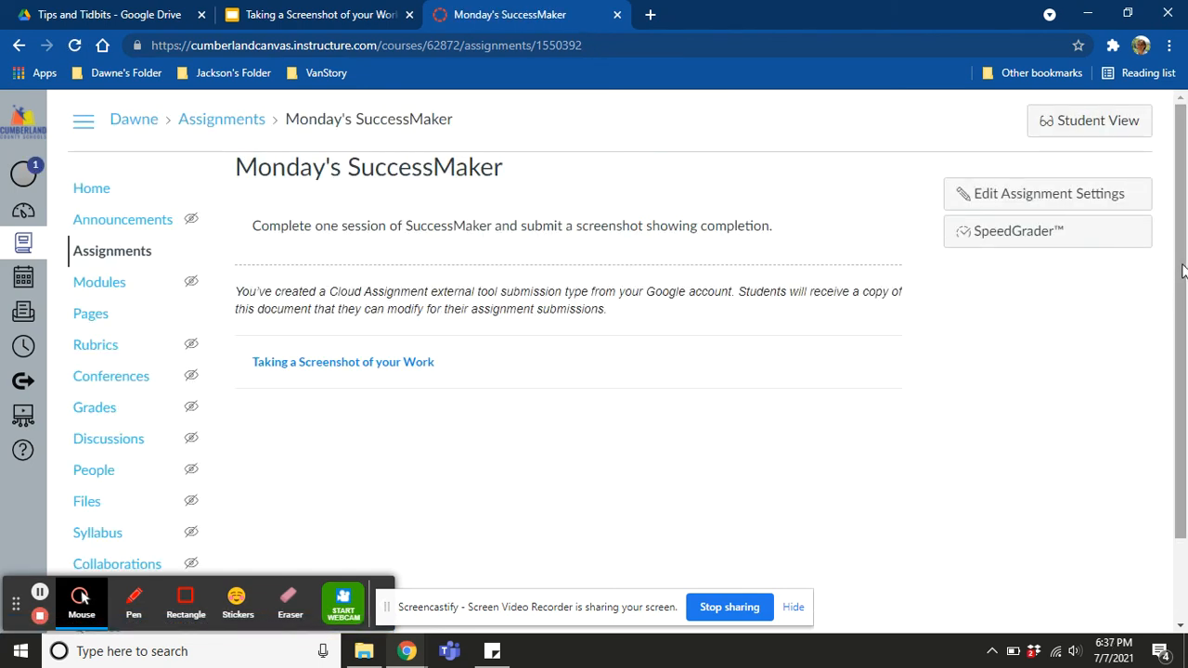
# Step: Check the linked 'Taking a Screenshot of your Work' slides, then open SpeedGrader
pyautogui.scroll(-3)
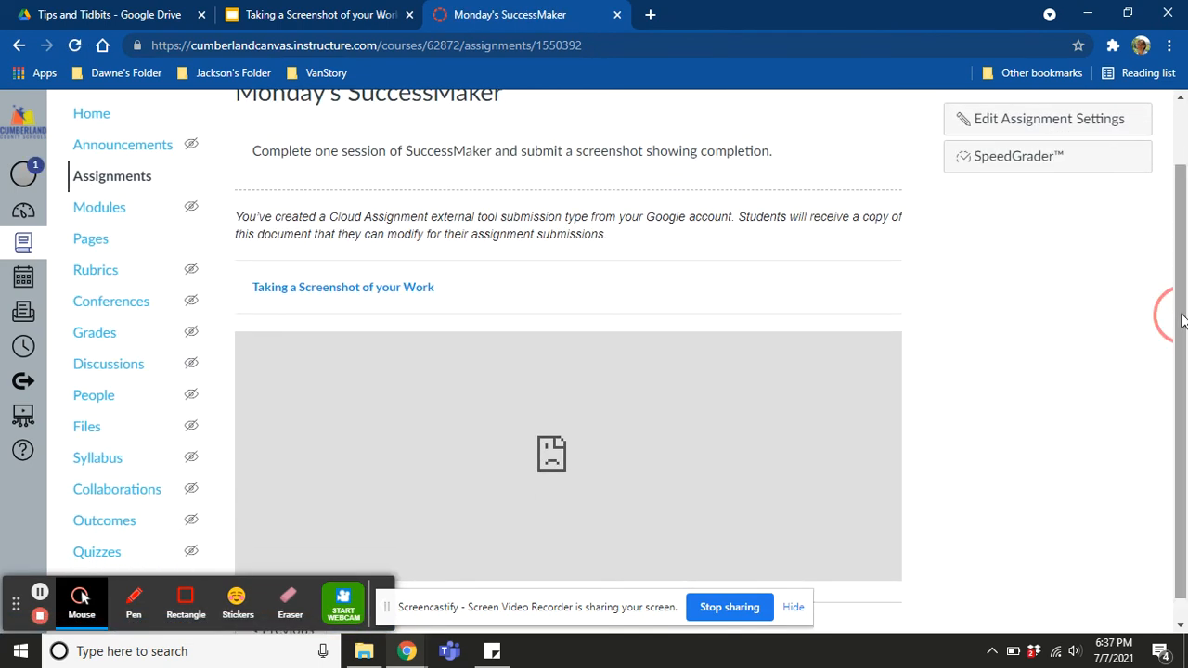
pyautogui.click(343, 286)
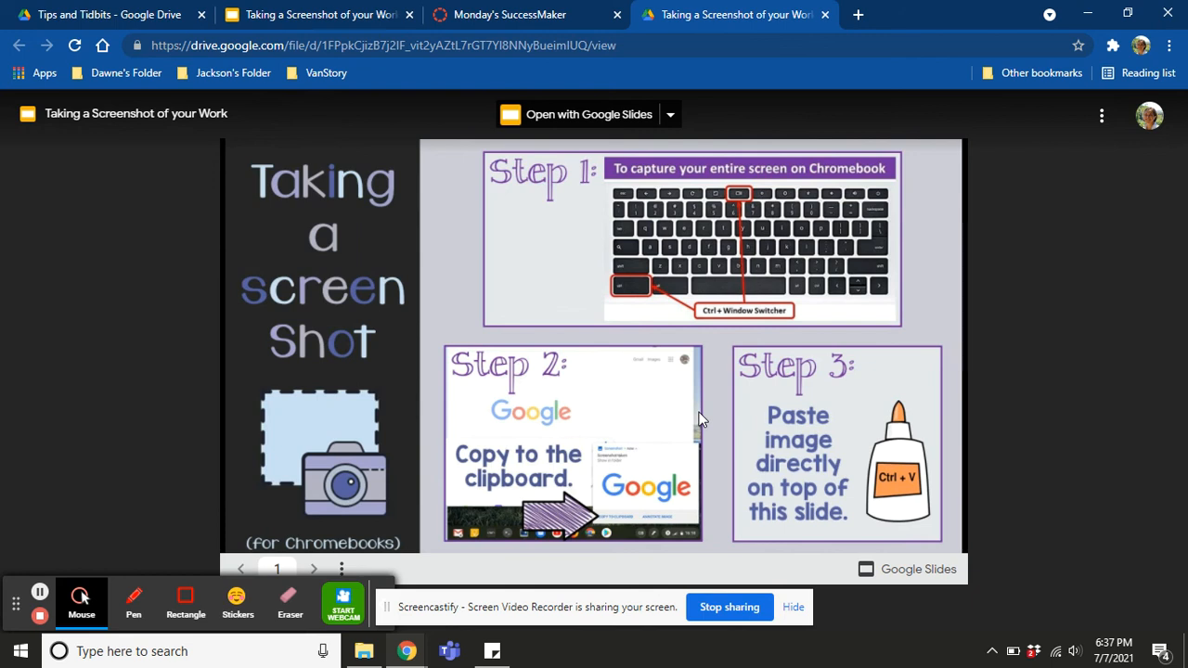
pyautogui.click(526, 14)
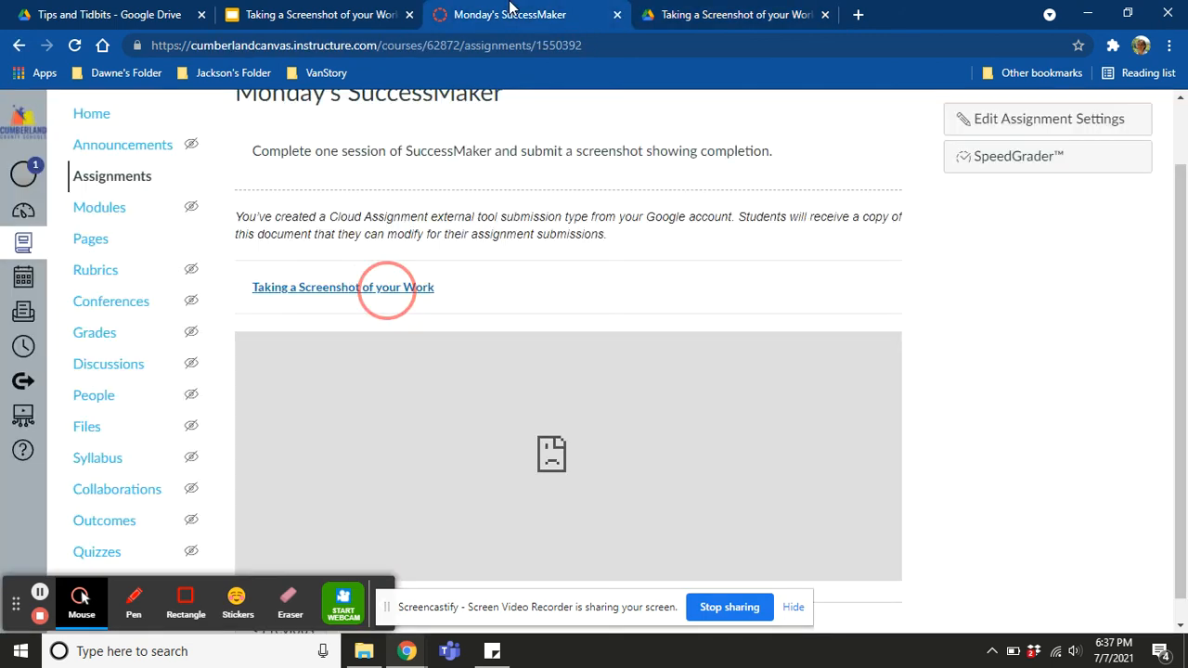
pyautogui.click(1017, 156)
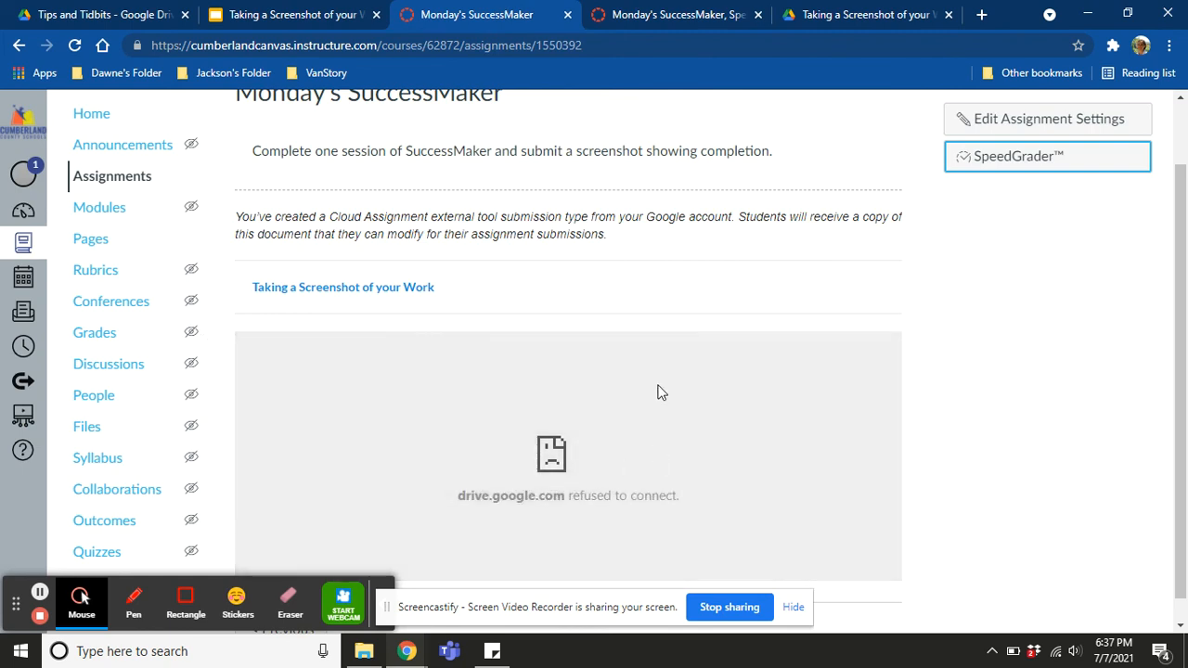
pyautogui.moveTo(408, 558)
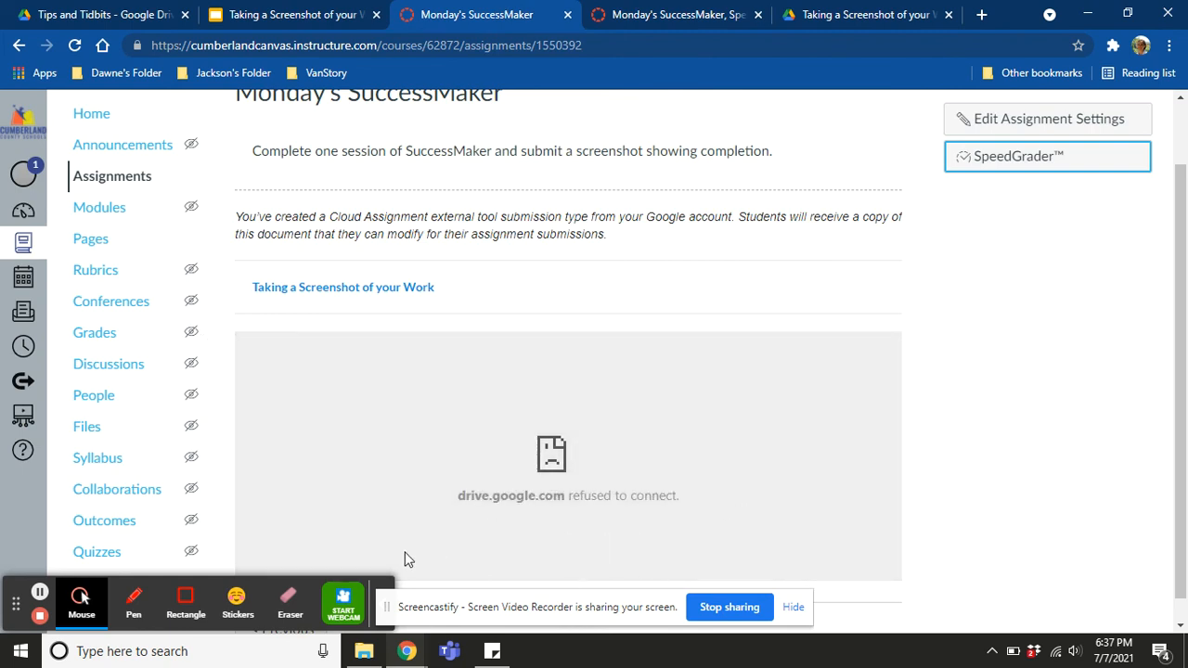
pyautogui.moveTo(807, 461)
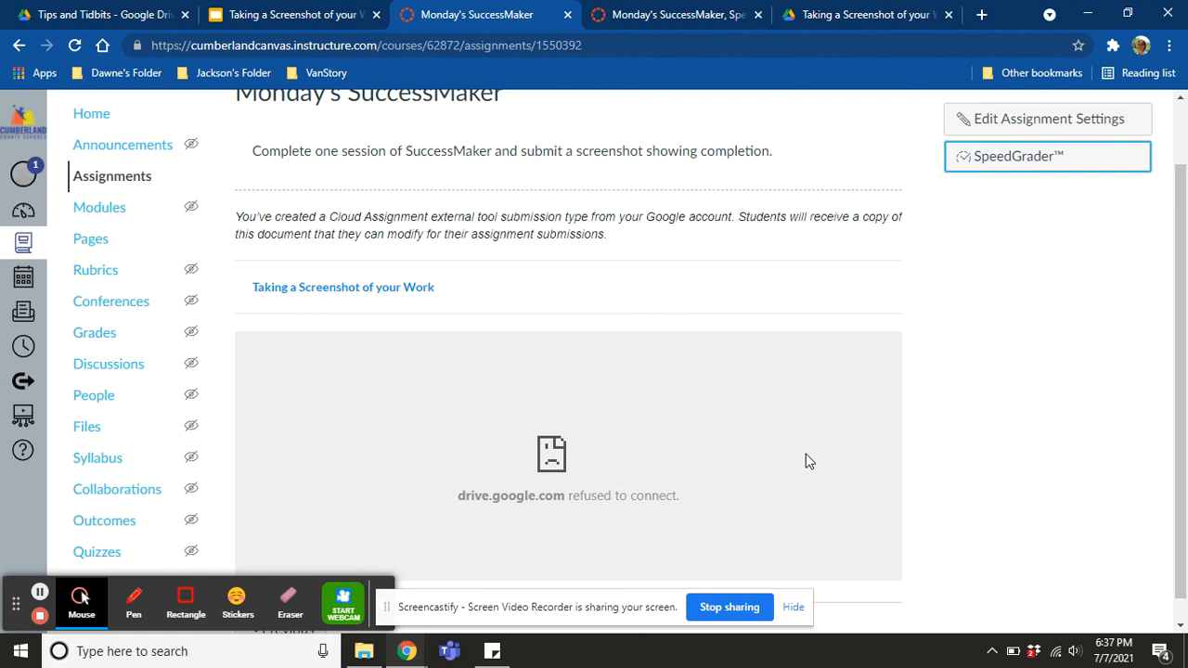
pyautogui.moveTo(611, 516)
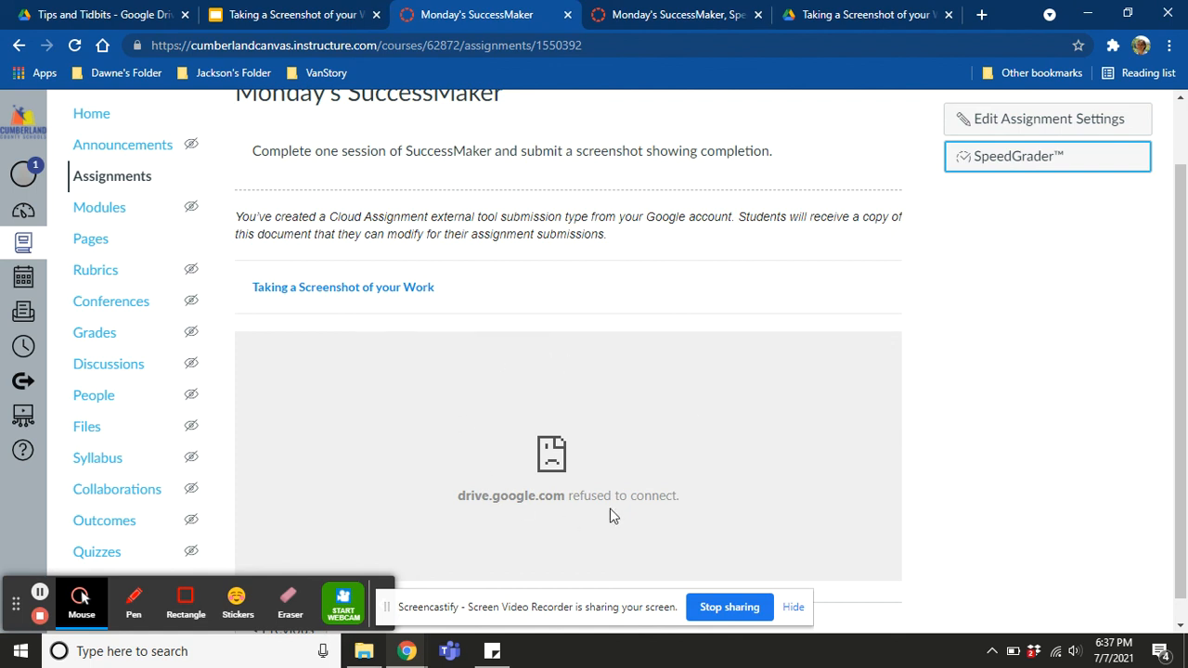
pyautogui.moveTo(502, 363)
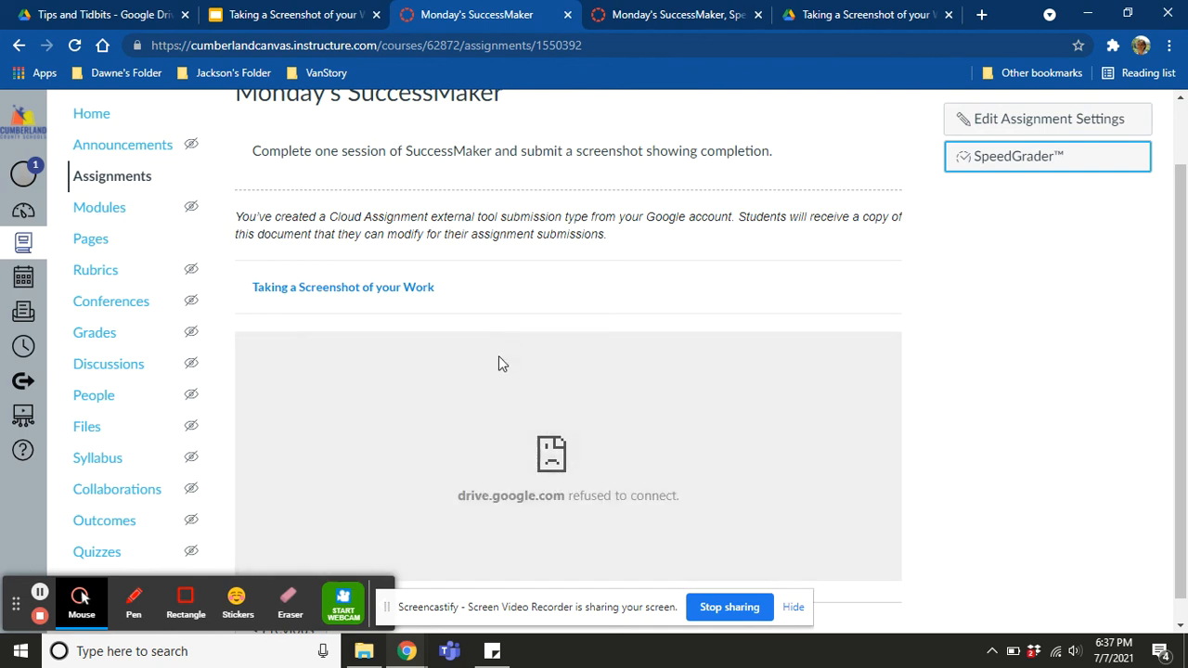